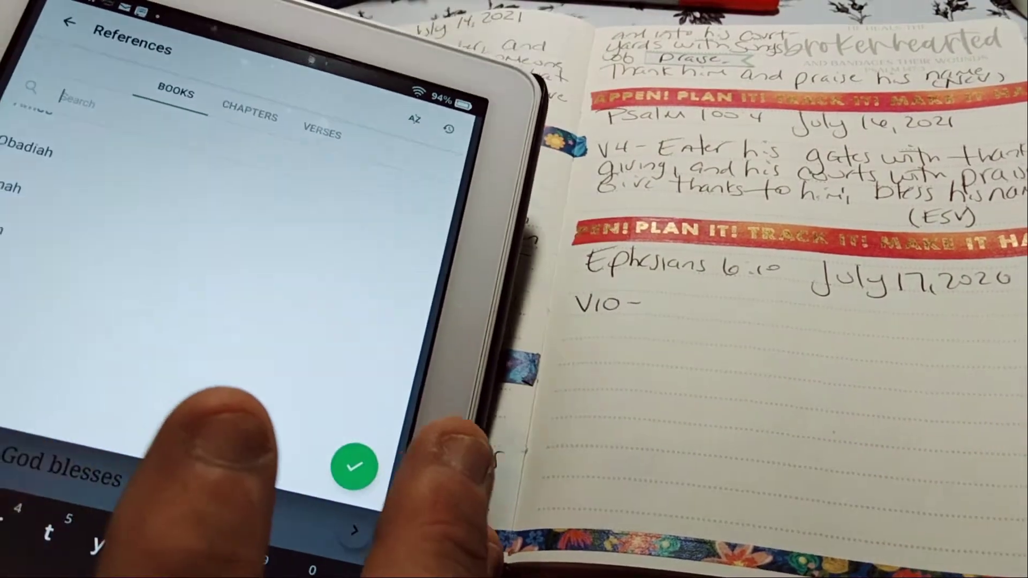
# Search the References list for Ephesians to bring up chapter 6 in the CEV.
pyautogui.write('e')
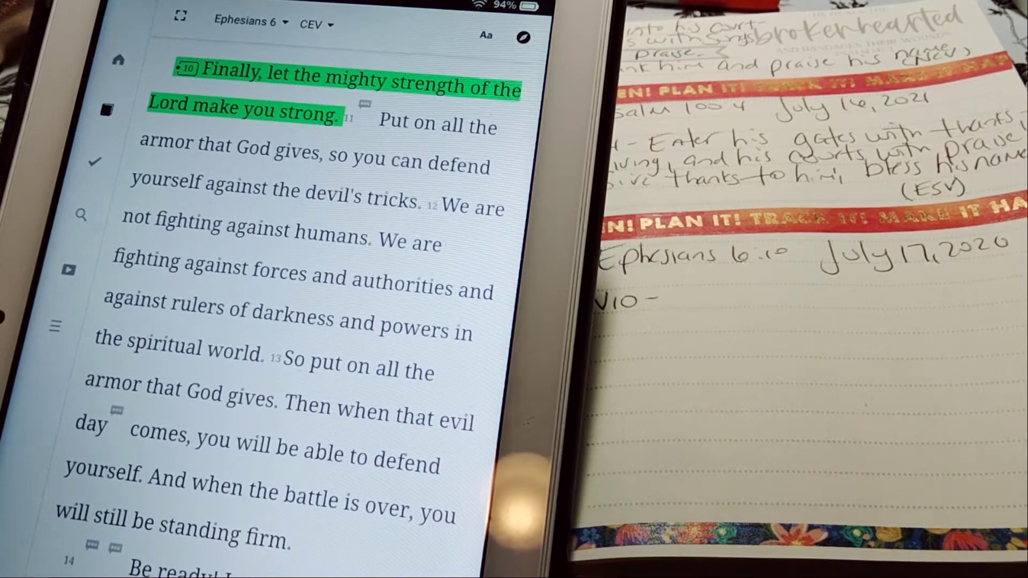
pyautogui.click(311, 25)
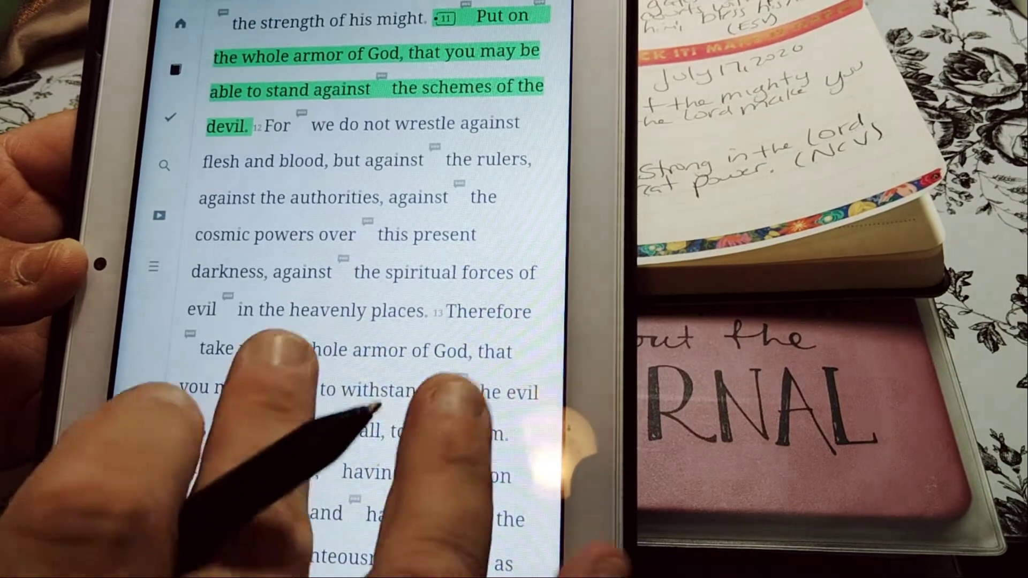
# Scroll through Ephesians 6 in the ESV to read verses 10–11.
pyautogui.scroll(-3)
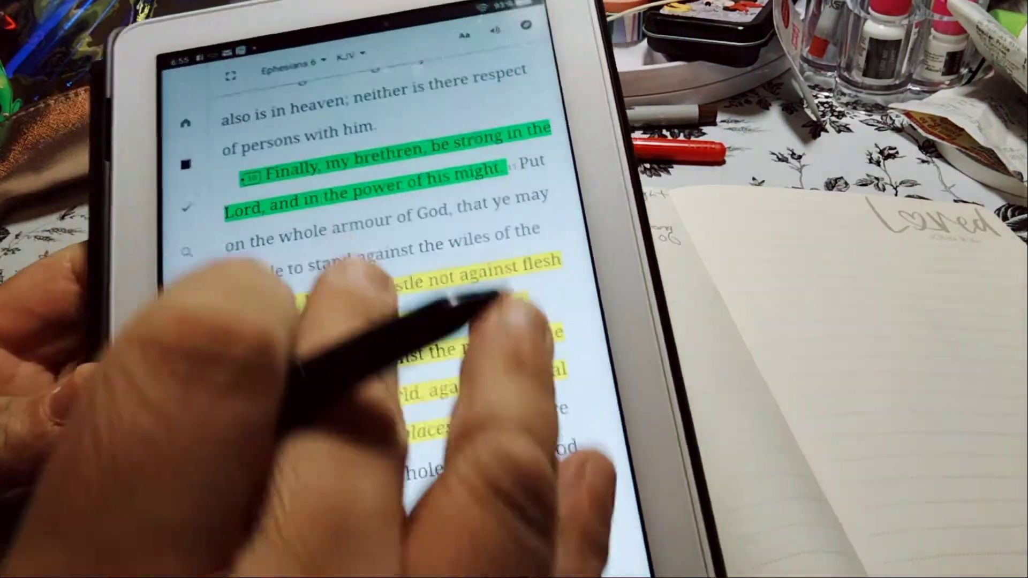
# Bring up the Versions list from the KJV selector above the Ephesians 6 reader.
pyautogui.click(347, 53)
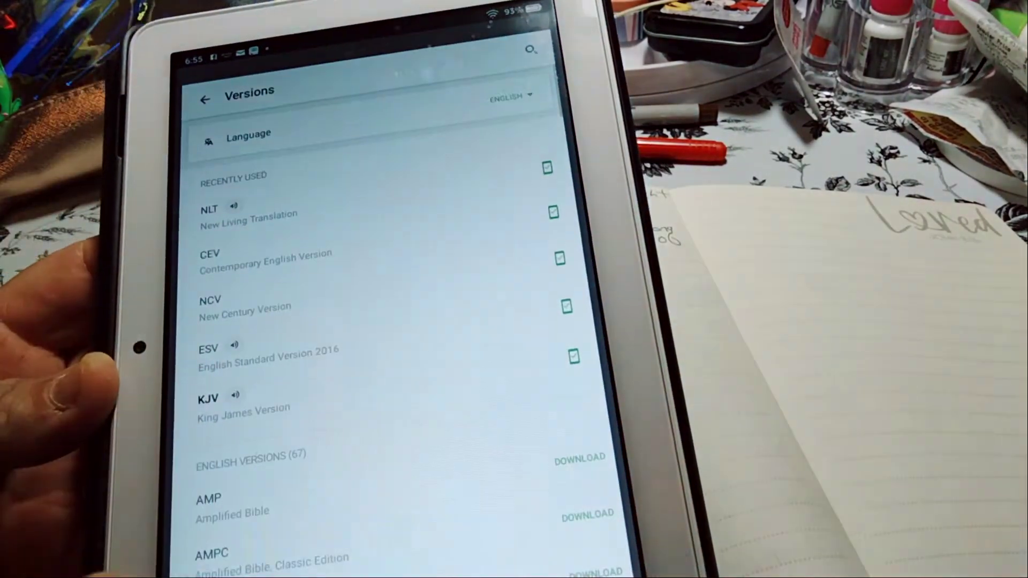